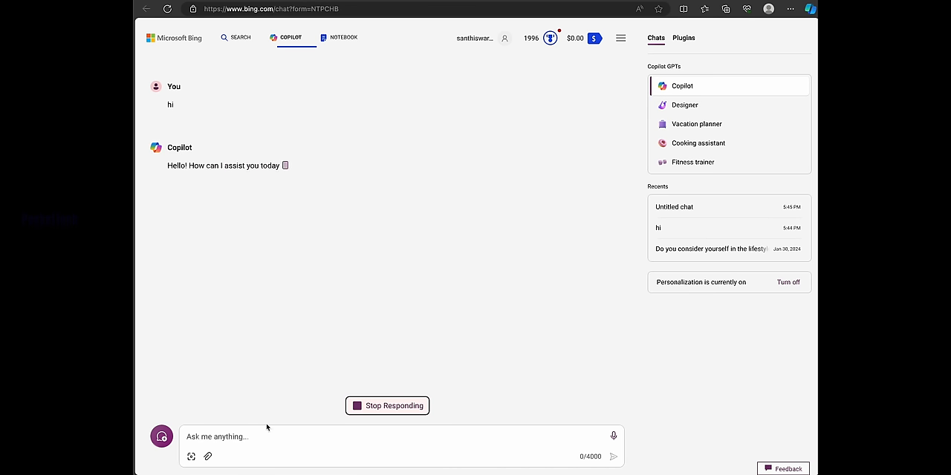
Generate images for 'create a man walking on the moon with flowers', enlarge one and approve it with Looks good
{"action": "type", "text": "create a man walking on the moon with flowers"}
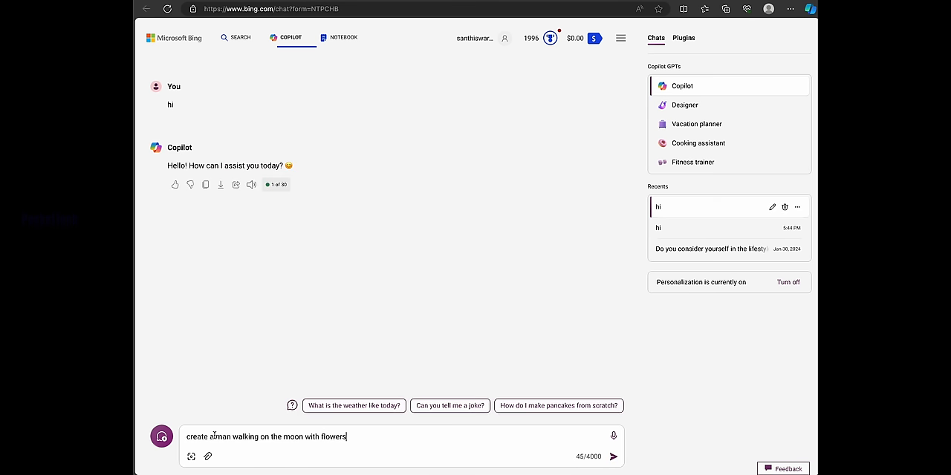
{"action": "left_click", "coordinate": [614, 457]}
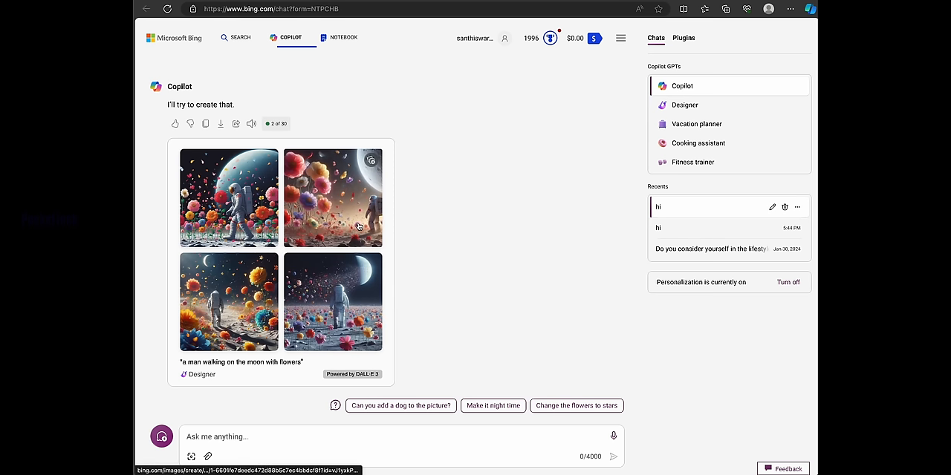
{"action": "left_click", "coordinate": [332, 197]}
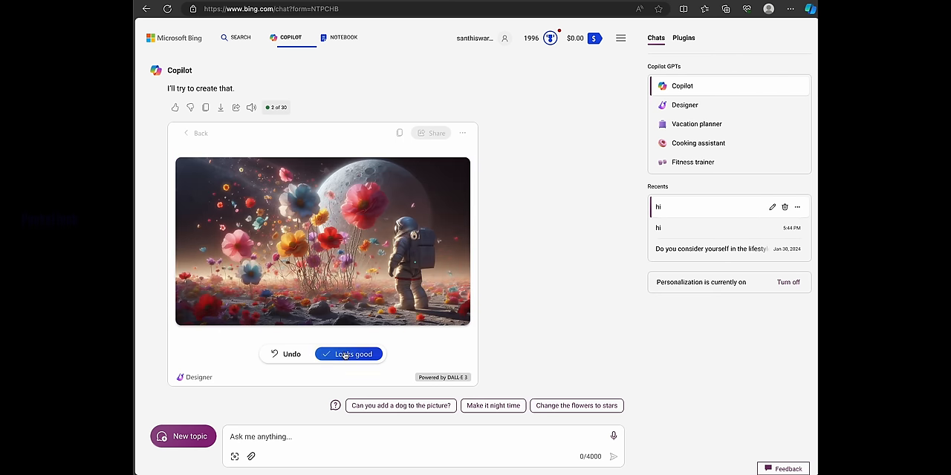
{"action": "left_click", "coordinate": [348, 353]}
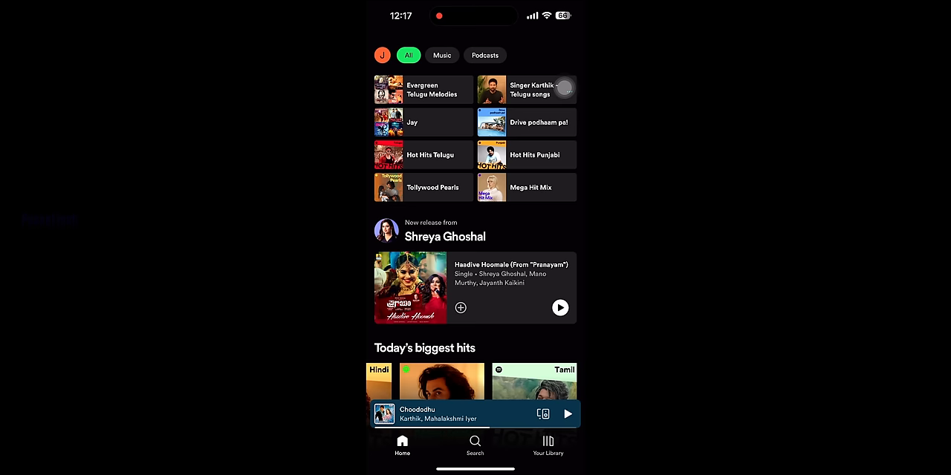
Browse down the Home feed past Today's biggest hits to the Recently played, Big Hits! and Charts sections
{"action": "scroll", "scroll_direction": "down", "scroll_amount": 3}
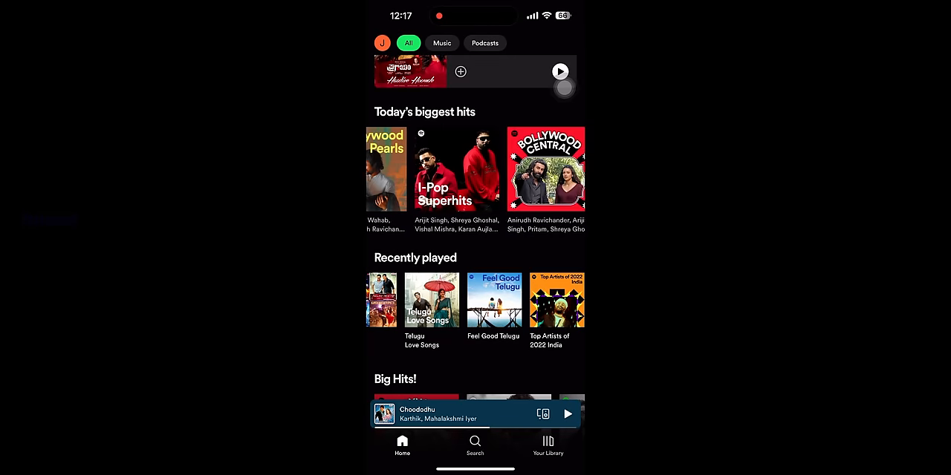
{"action": "scroll", "scroll_direction": "left", "scroll_amount": 3}
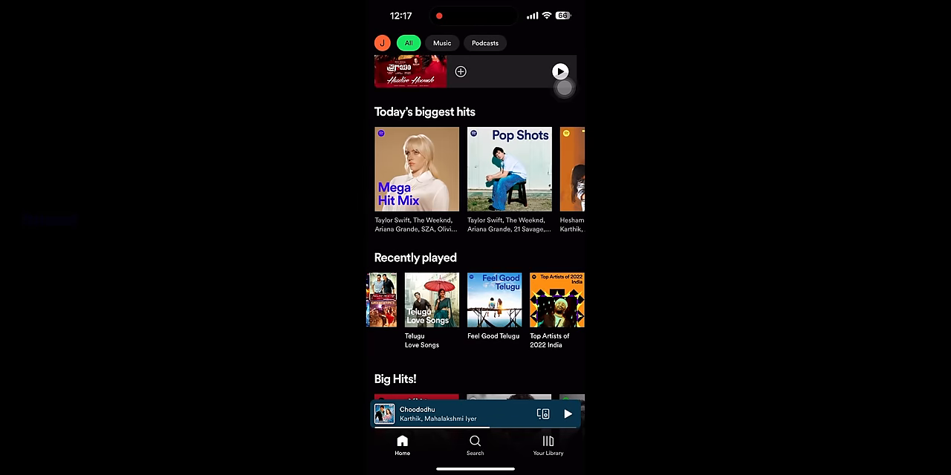
{"action": "scroll", "scroll_direction": "left", "scroll_amount": 3}
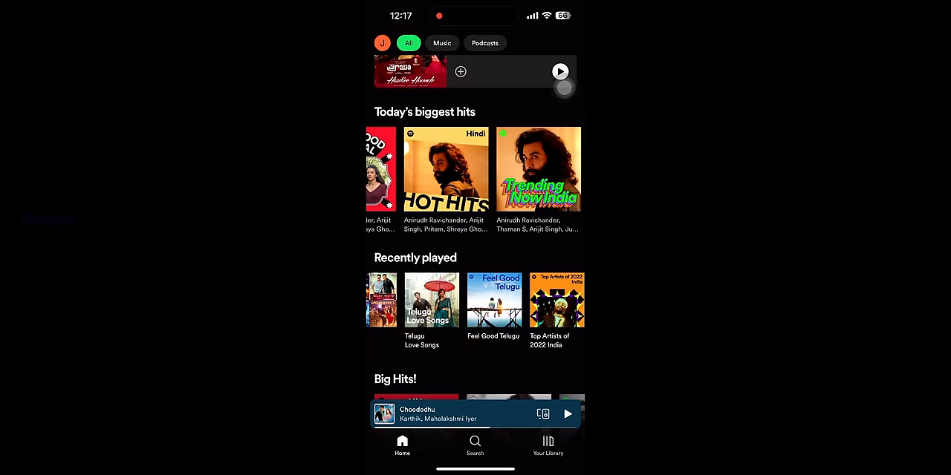
{"action": "scroll", "scroll_direction": "down", "scroll_amount": 3}
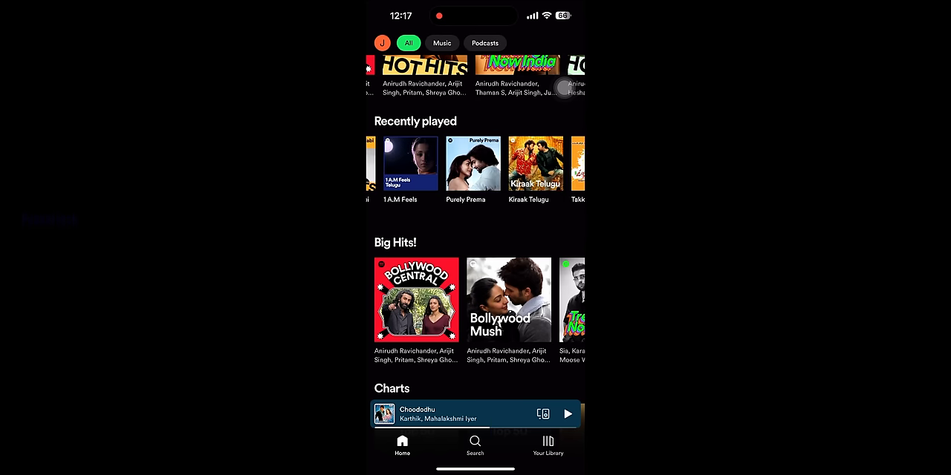
View the 1.A.M Feels playlist, then scroll the video preview cards down to Bollywood Mush
{"action": "left_click", "coordinate": [410, 164]}
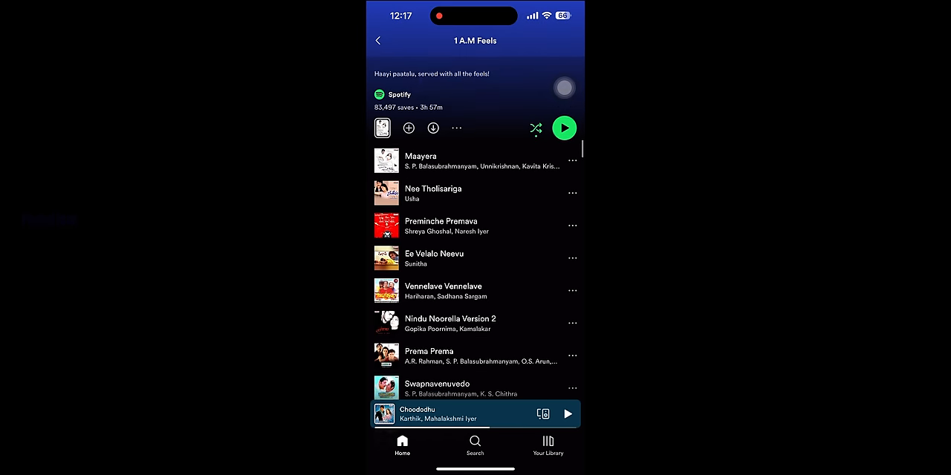
{"action": "scroll", "scroll_direction": "down", "scroll_amount": 3}
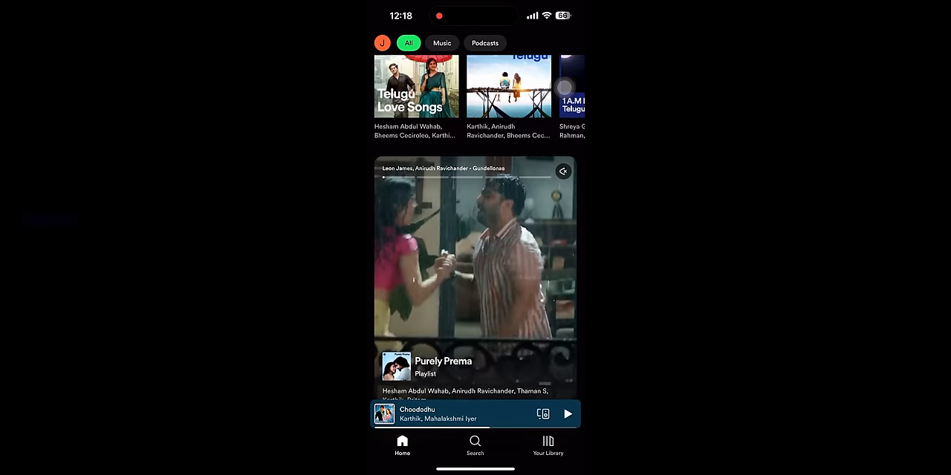
{"action": "scroll", "scroll_direction": "down", "scroll_amount": 3}
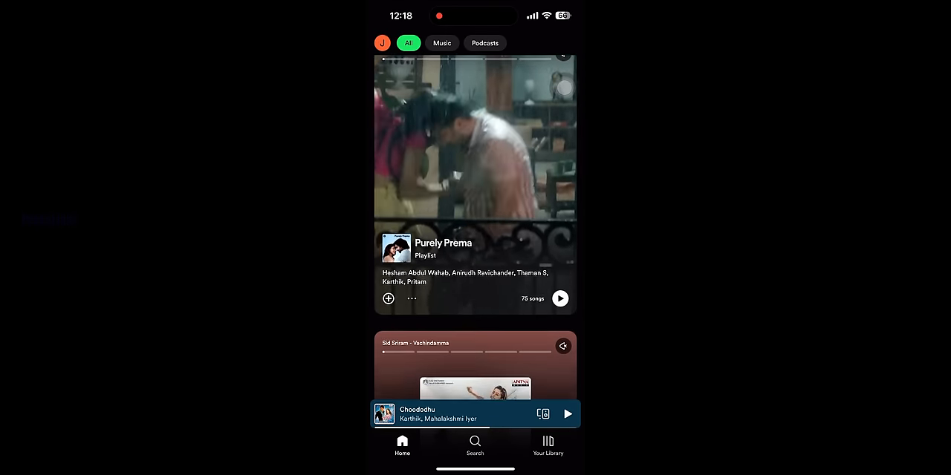
{"action": "scroll", "scroll_direction": "down", "scroll_amount": 3}
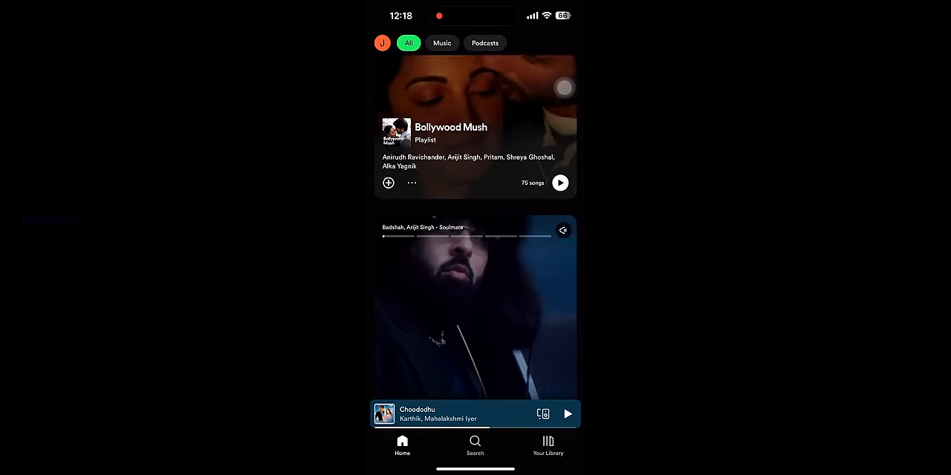
{"action": "scroll", "scroll_direction": "down", "scroll_amount": 3}
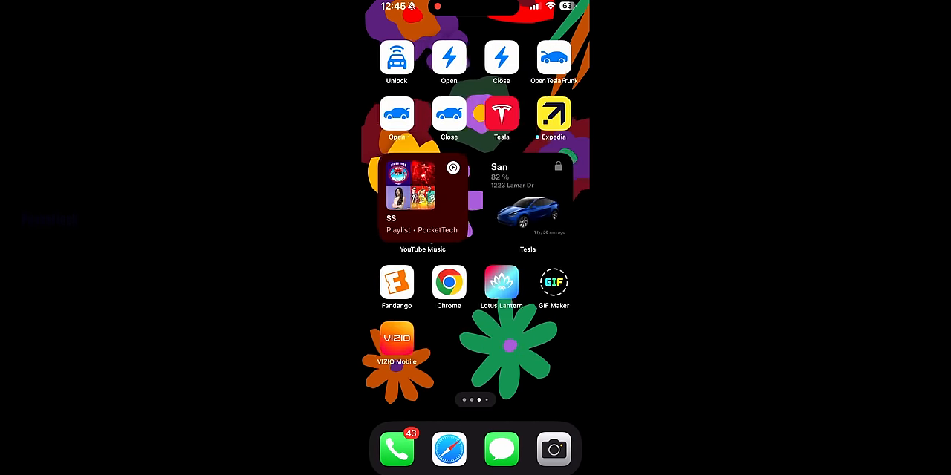
Swipe across the home screen pages toward the Settings app
{"action": "scroll", "scroll_direction": "left", "scroll_amount": 3}
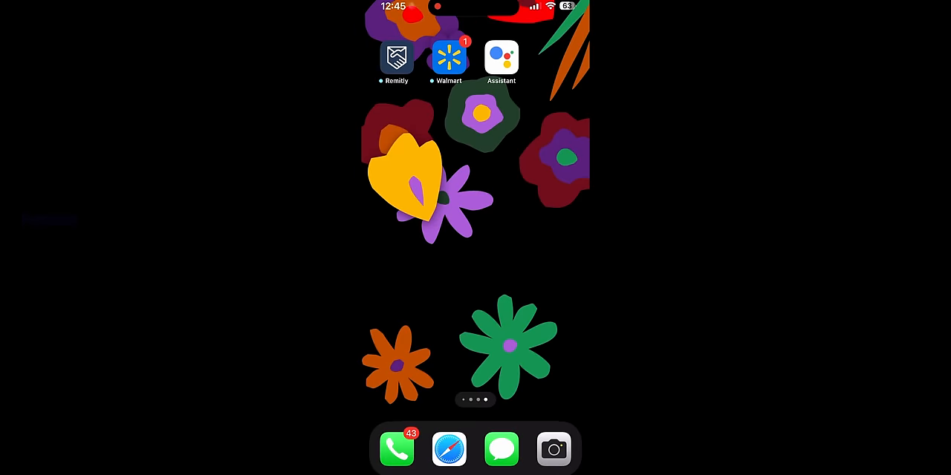
{"action": "scroll", "scroll_direction": "left", "scroll_amount": 3}
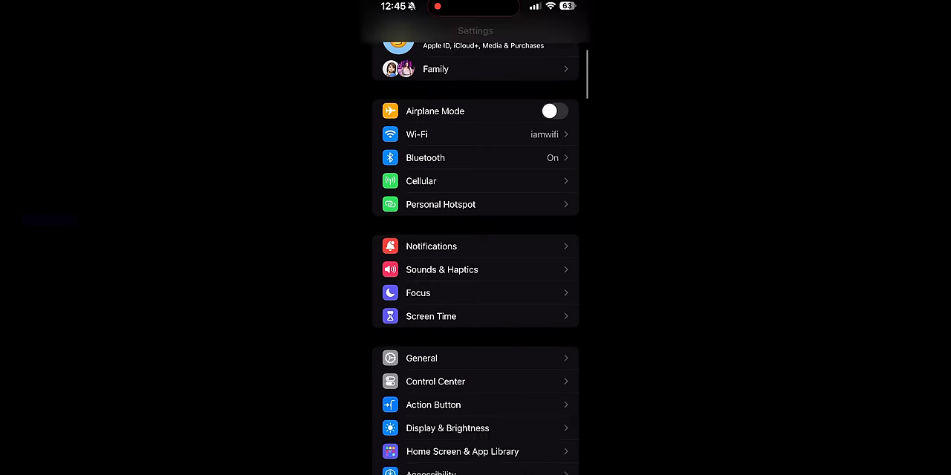
Visit General from the main Settings list, then return to the Action Button page showing the Shortcut action
{"action": "scroll", "scroll_direction": "down", "scroll_amount": 3}
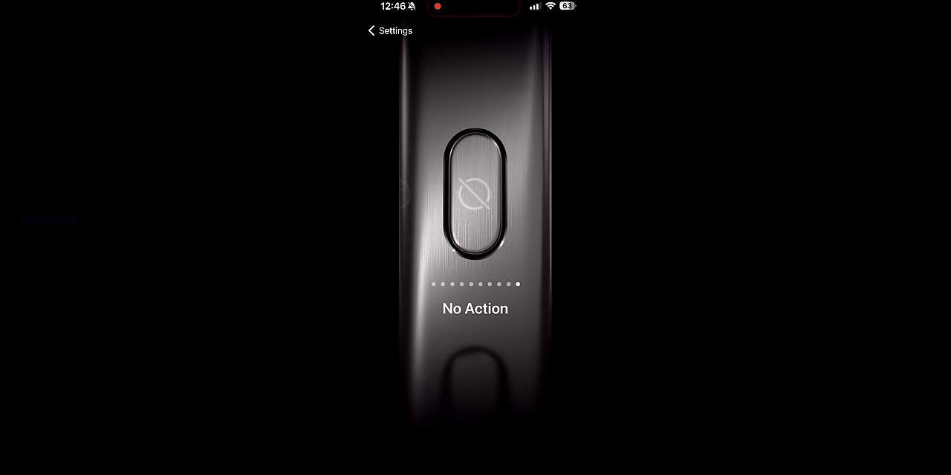
{"action": "left_click", "coordinate": [387, 29]}
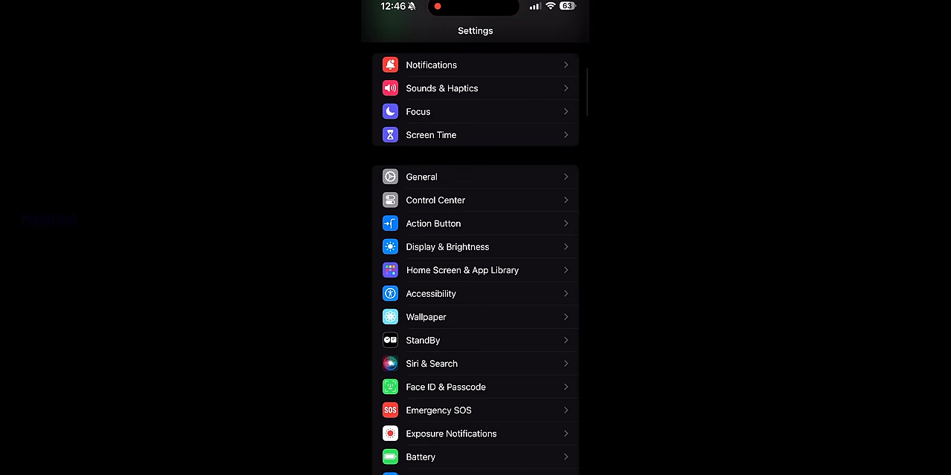
{"action": "left_click", "coordinate": [422, 177]}
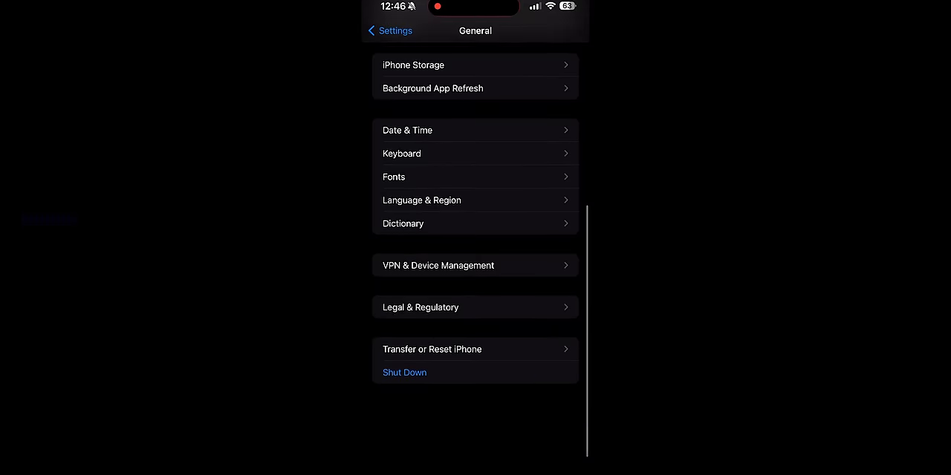
{"action": "left_click", "coordinate": [389, 30]}
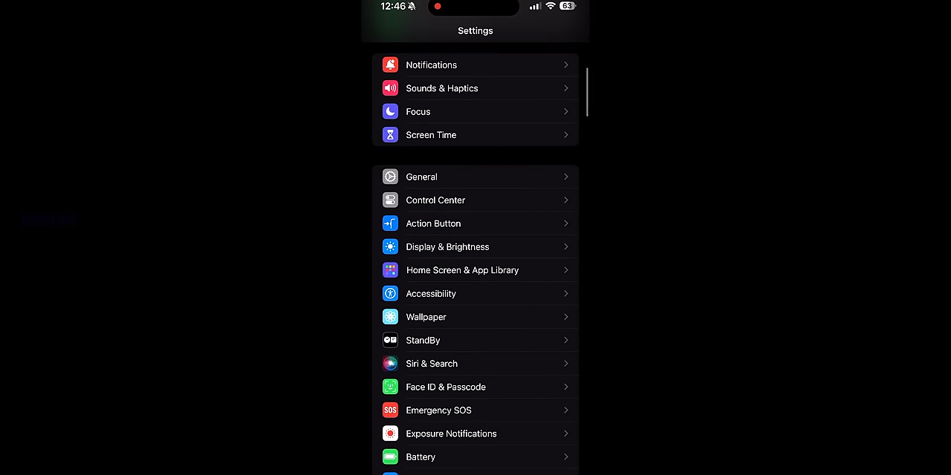
{"action": "left_click", "coordinate": [434, 222]}
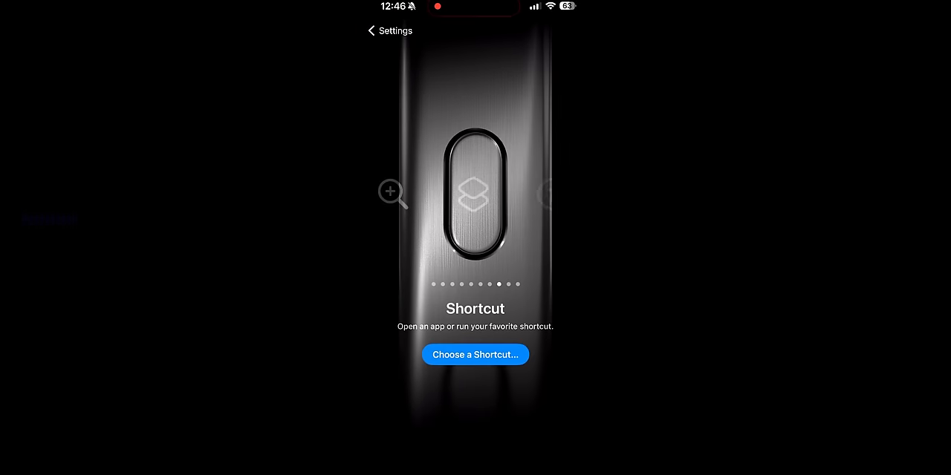